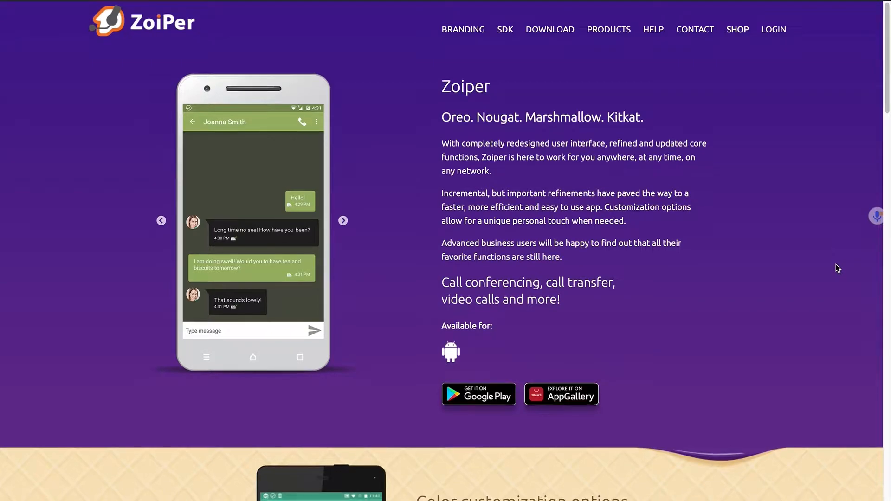
# Enter username 241155 and the password, then submit to create the account
pyautogui.scroll(-3)
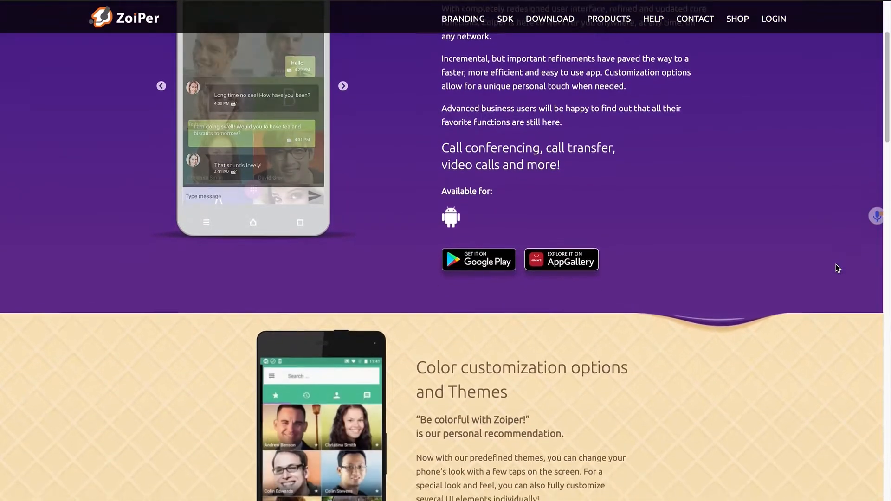
pyautogui.scroll(-3)
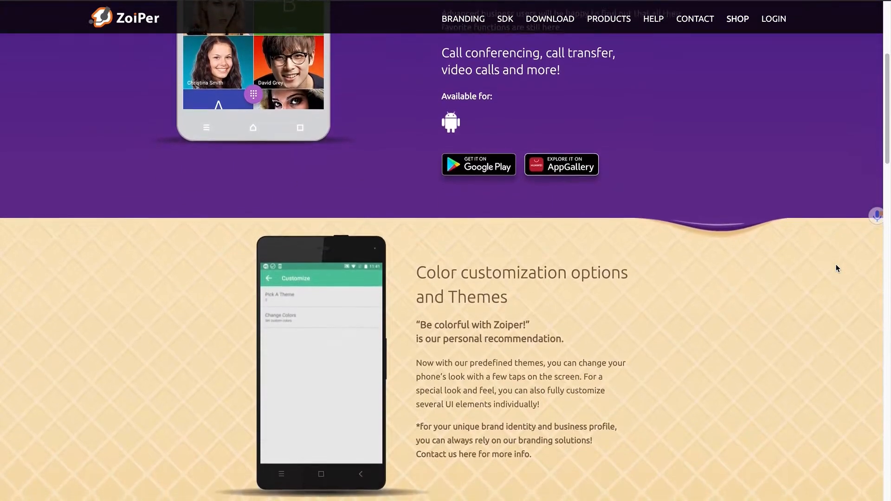
pyautogui.scroll(-3)
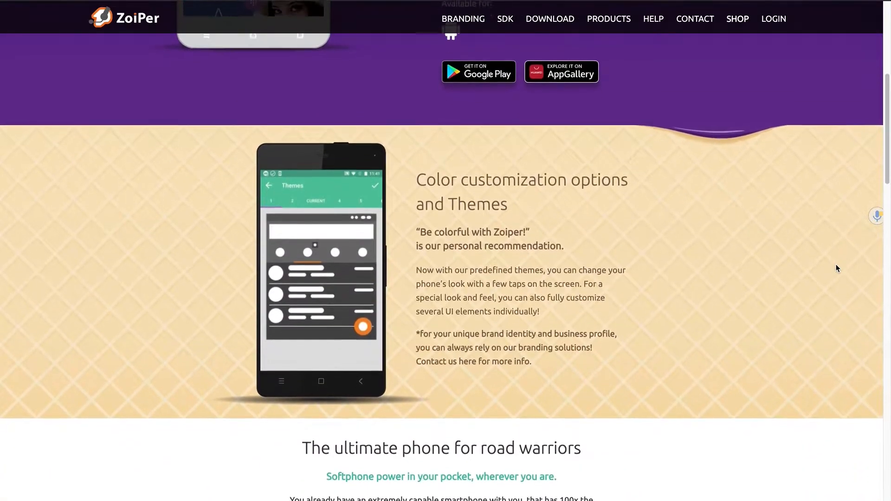
pyautogui.scroll(-3)
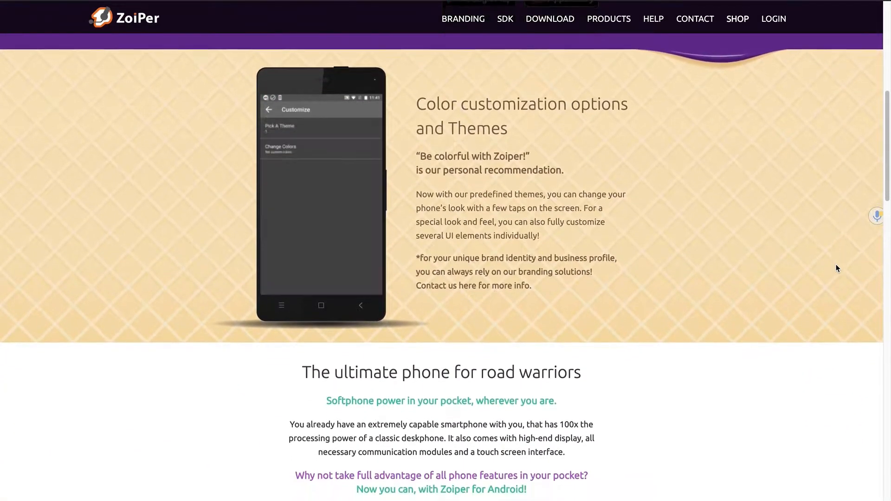
pyautogui.scroll(-3)
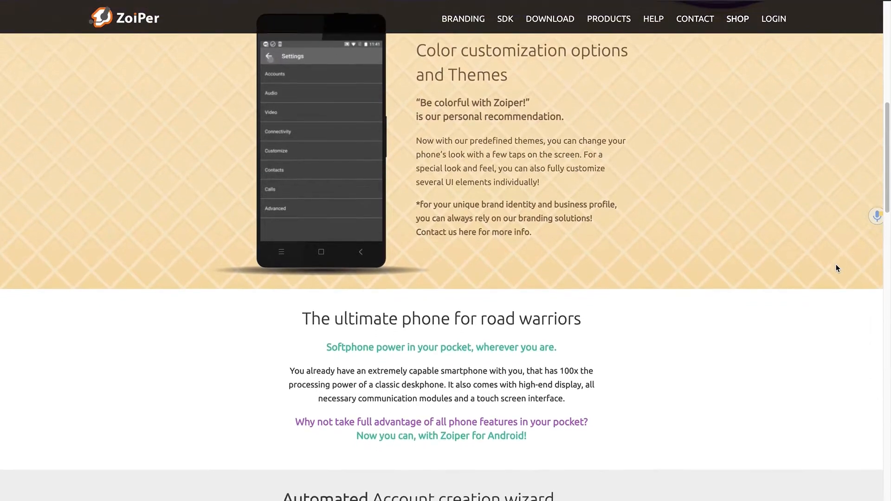
pyautogui.scroll(-3)
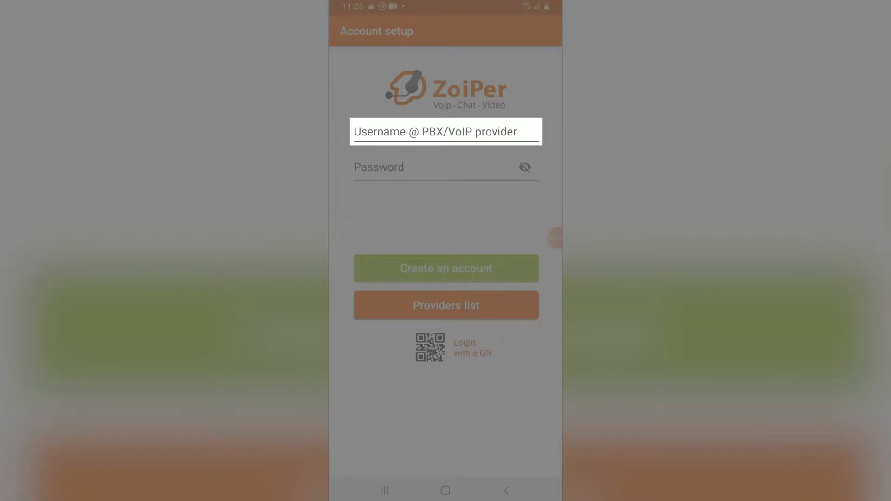
pyautogui.click(446, 131)
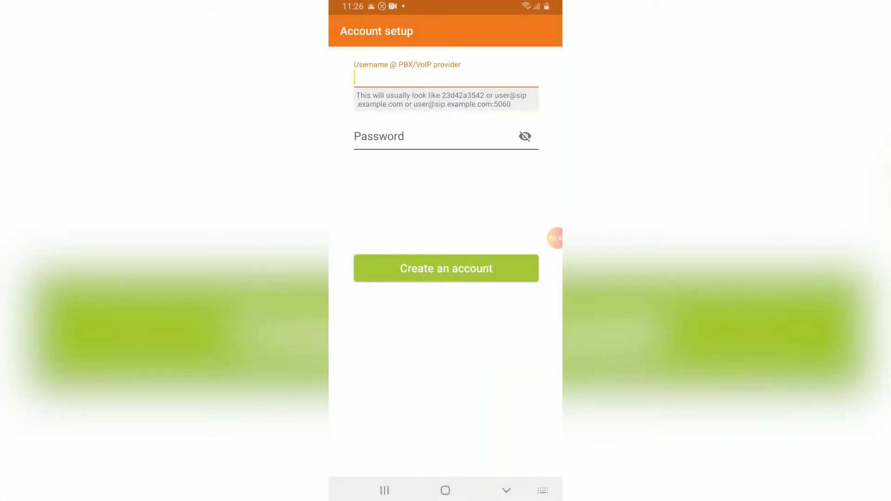
pyautogui.write('241155')
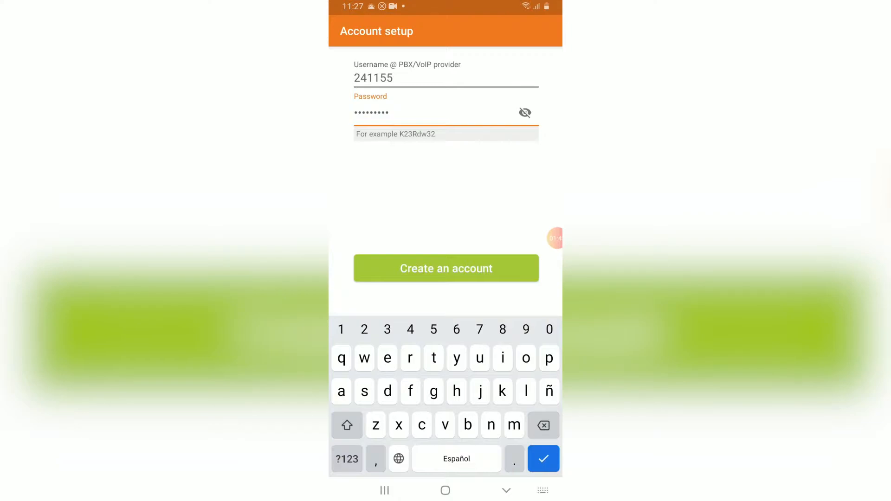
pyautogui.click(446, 269)
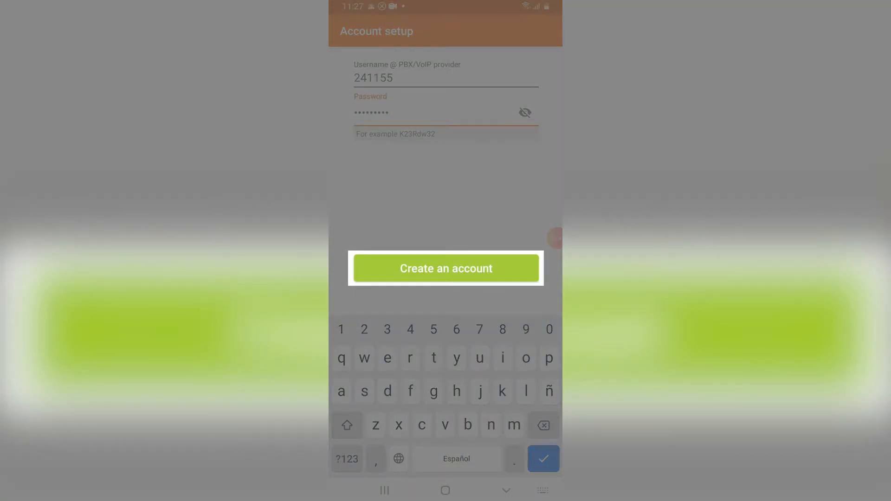
pyautogui.click(444, 268)
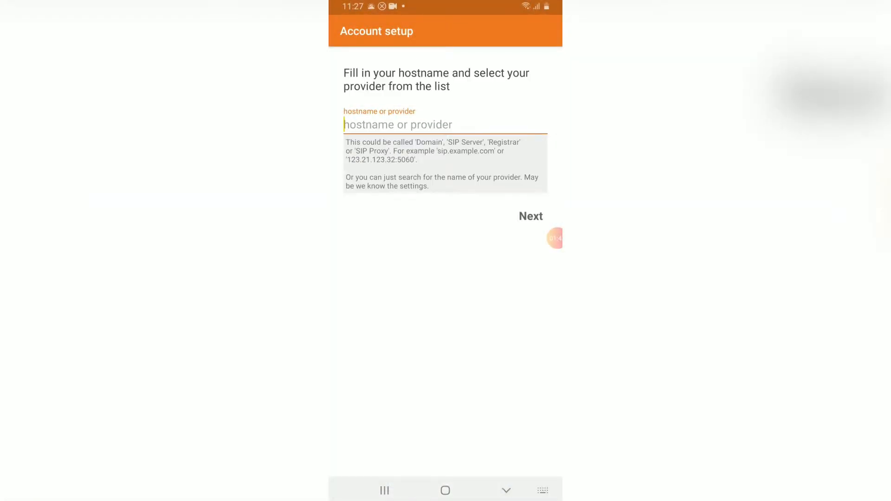
# Enter hostname newyork8.voip.ms and continue to the next setup step
pyautogui.click(445, 125)
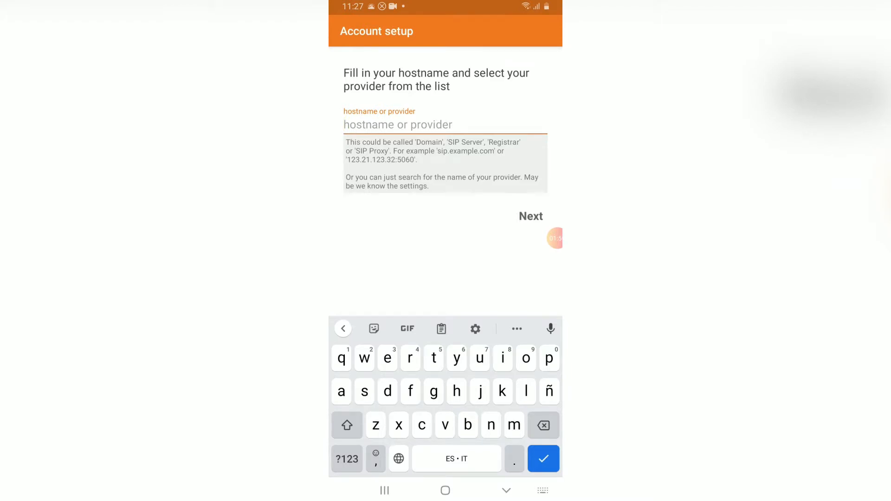
pyautogui.write('newyork8.v')
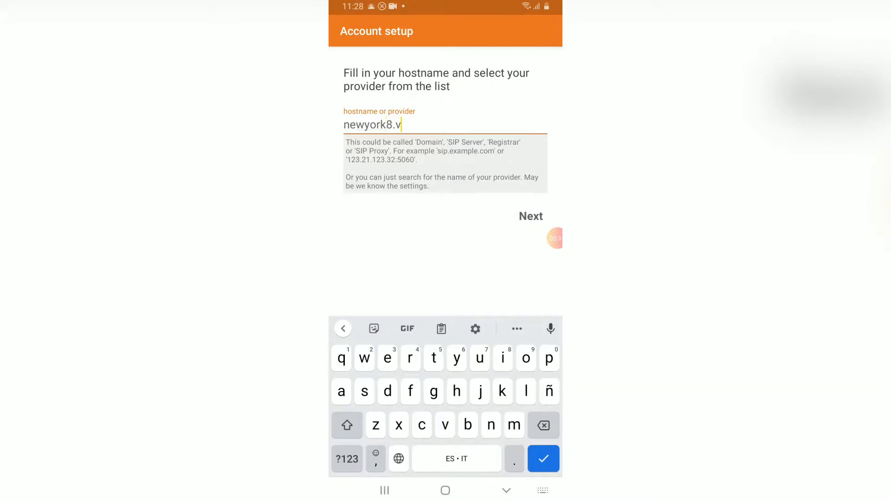
pyautogui.write('oip.ms')
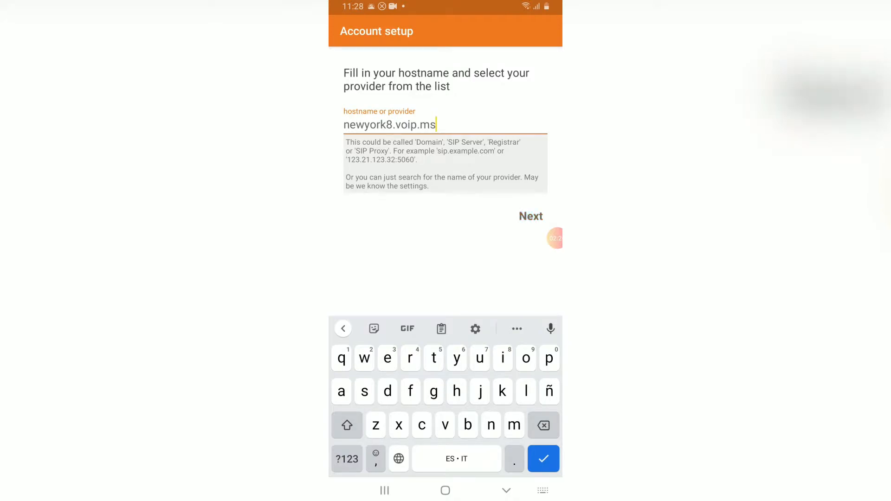
pyautogui.click(531, 217)
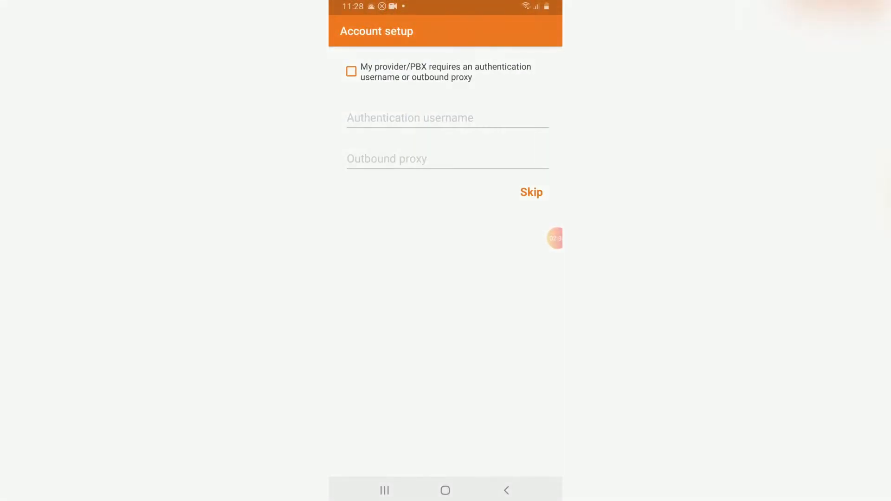
# Skip the auth username and proxy, choose SIP UDP, and finish account setup
pyautogui.click(530, 192)
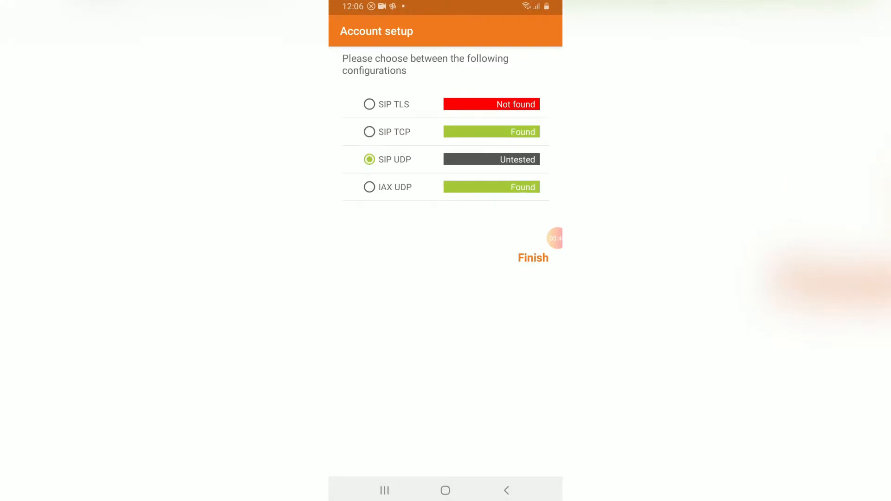
pyautogui.click(392, 158)
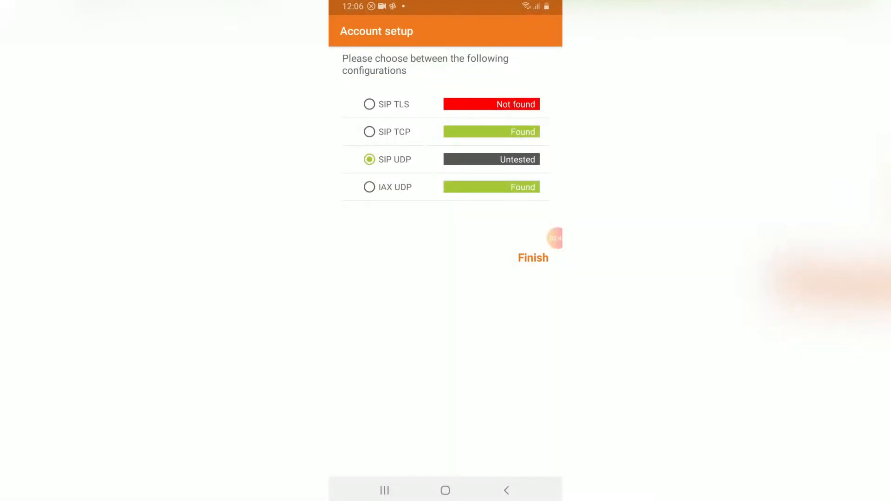
pyautogui.click(533, 257)
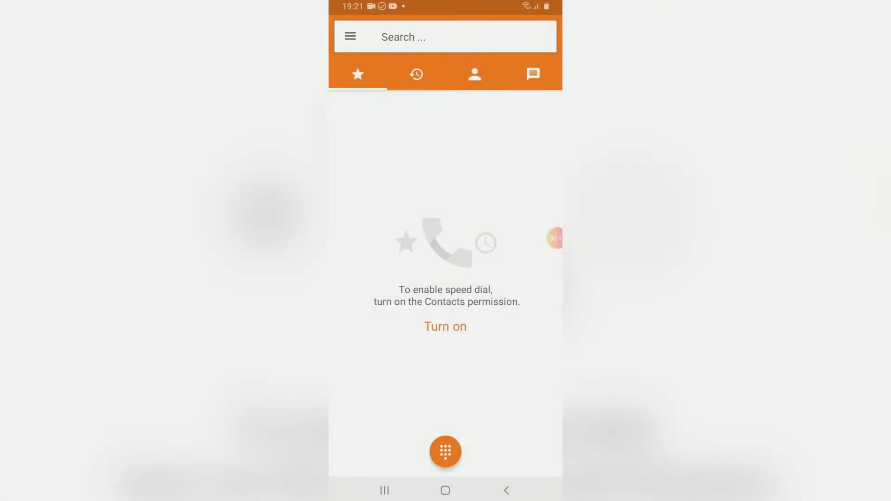
pyautogui.click(350, 36)
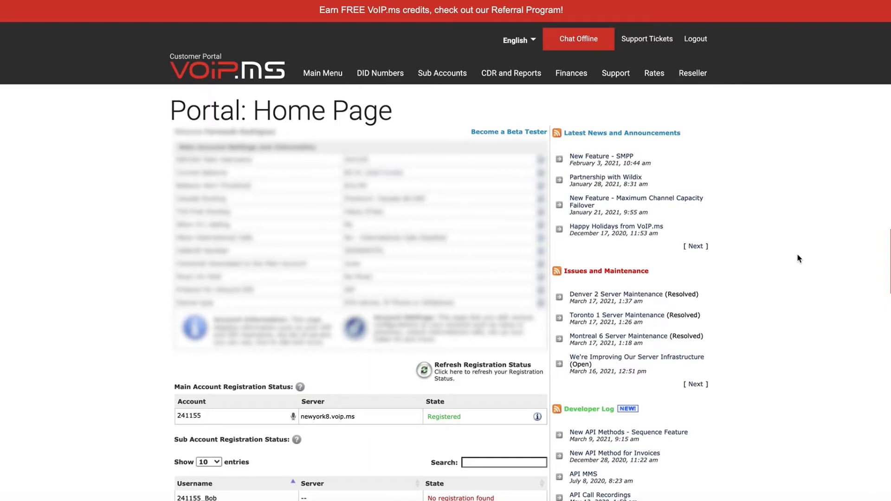
# Scroll the portal home to confirm Main Account Registration Status shows Registered
pyautogui.scroll(-3)
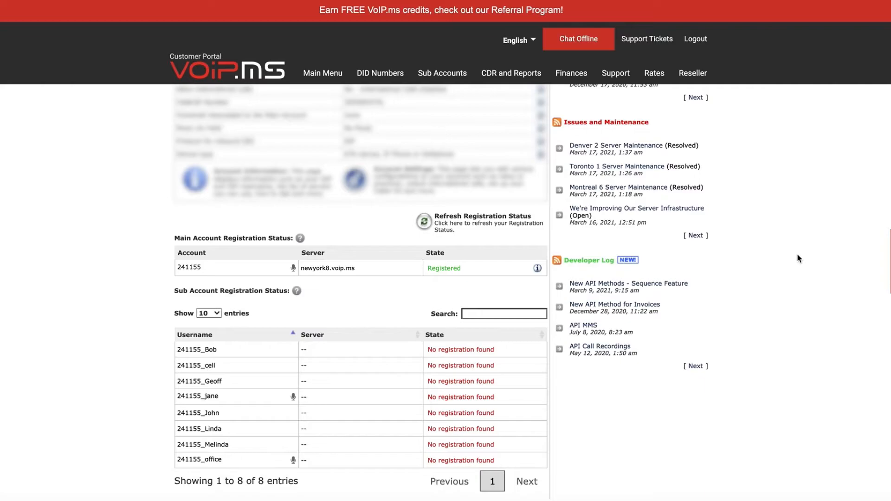
pyautogui.scroll(-3)
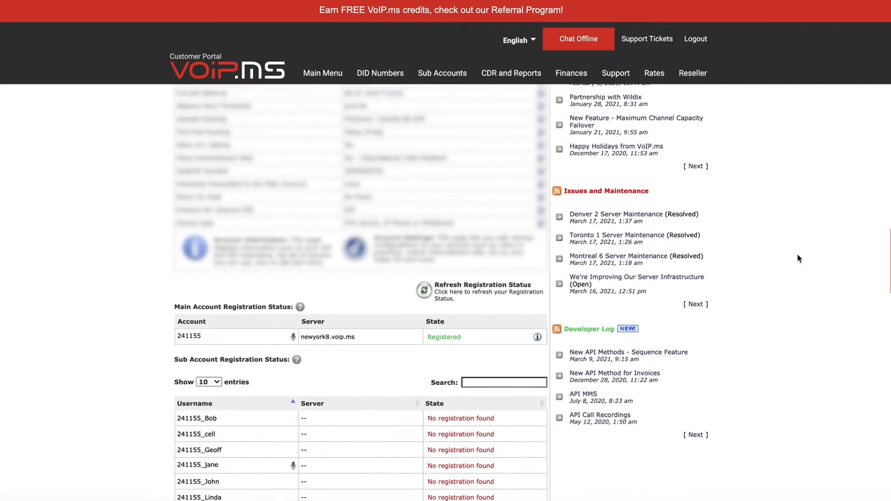
pyautogui.scroll(3)
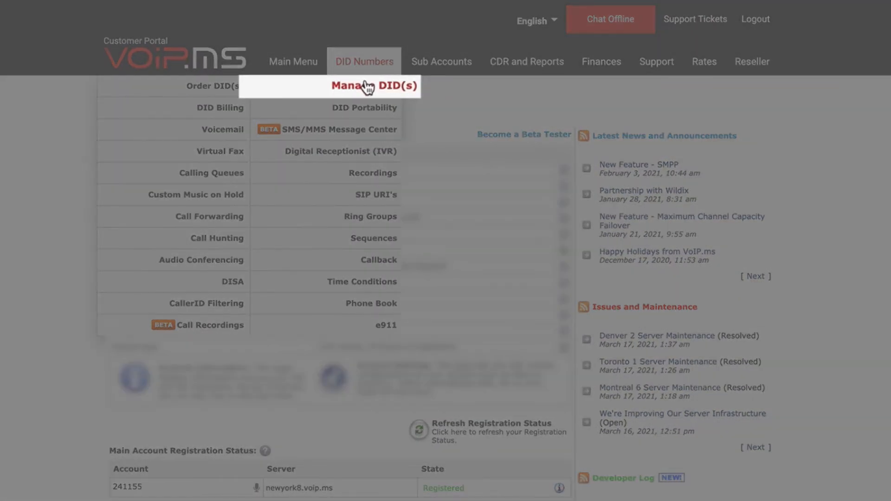
# Edit the MIAMI, FL DID and route its SIP/IAX setting to the main account
pyautogui.click(373, 86)
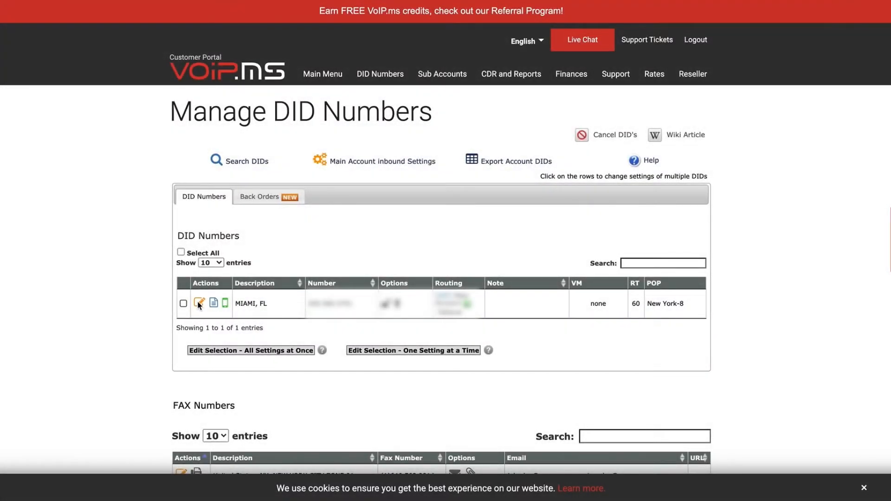
pyautogui.click(199, 303)
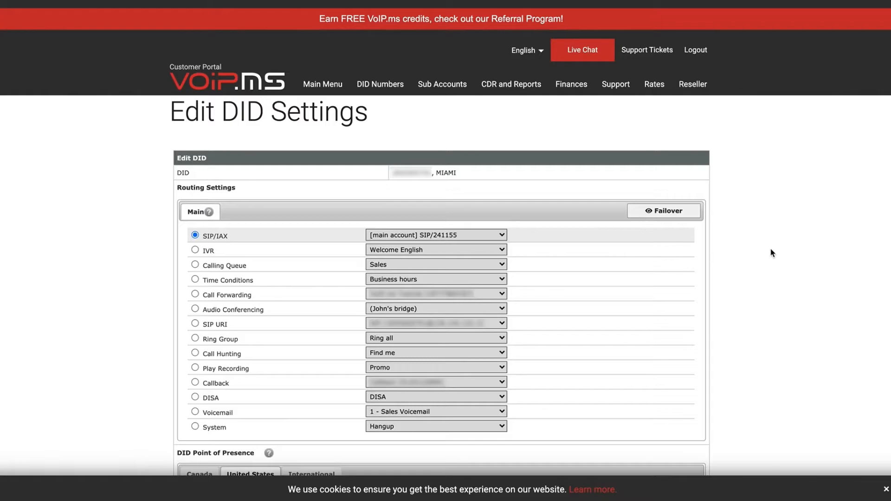
pyautogui.click(435, 235)
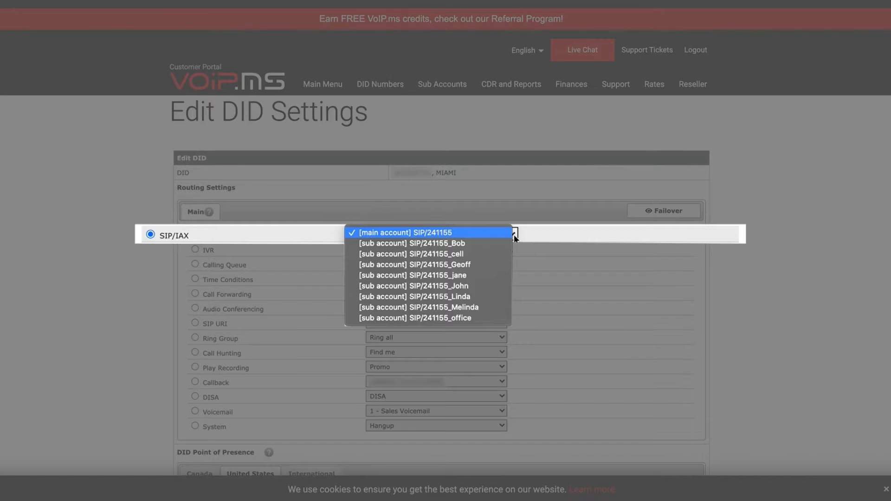
pyautogui.moveTo(800, 261)
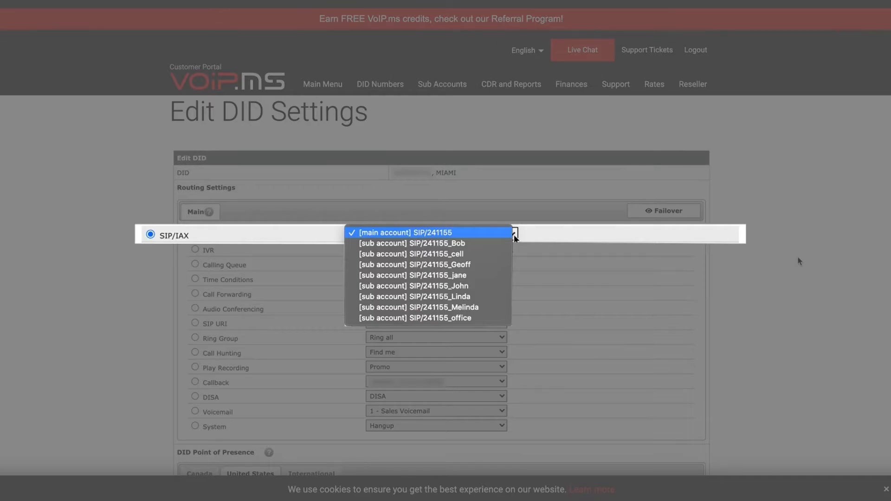
pyautogui.click(404, 232)
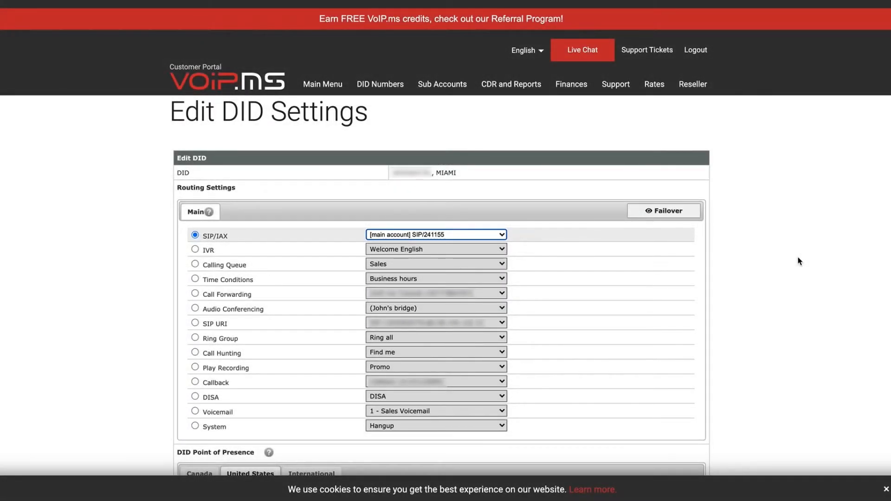
pyautogui.scroll(-3)
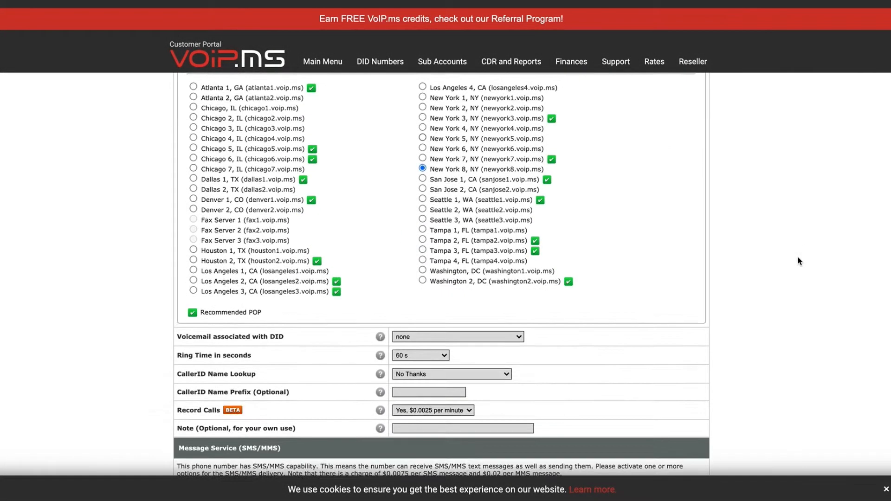
# Apply the Miami DID's routing changes at the bottom of Edit DID Settings
pyautogui.scroll(-3)
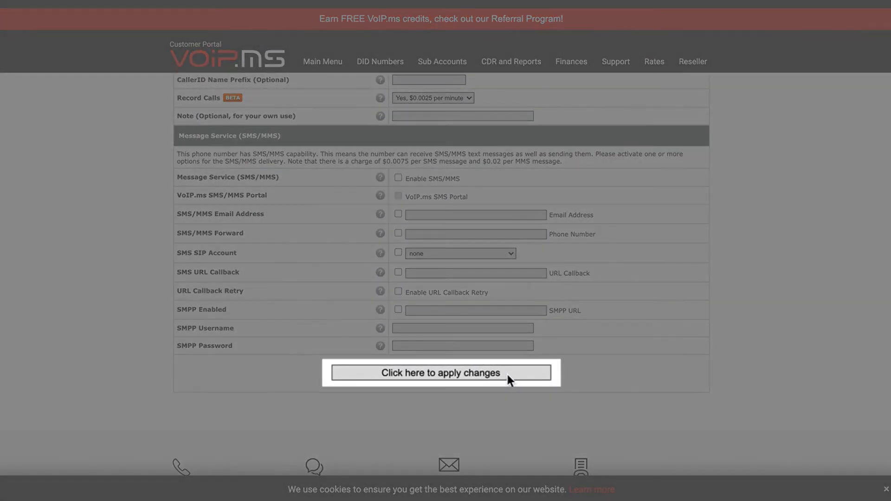
pyautogui.click(440, 373)
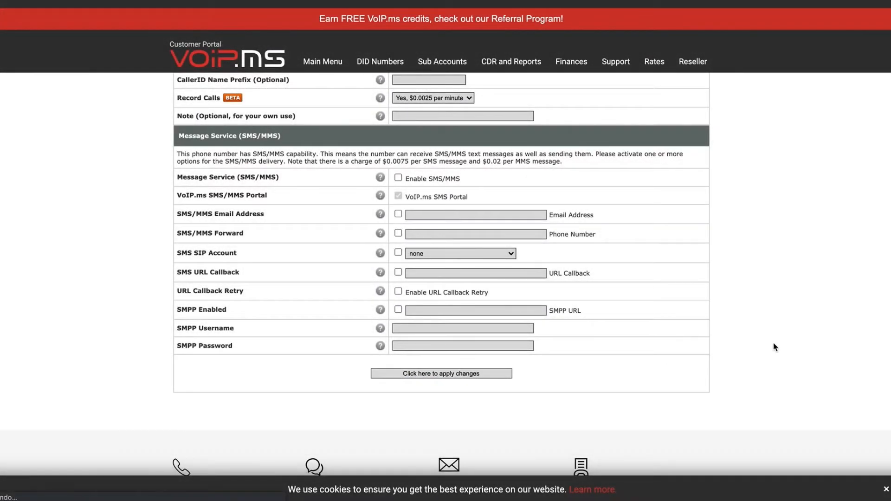
pyautogui.click(440, 373)
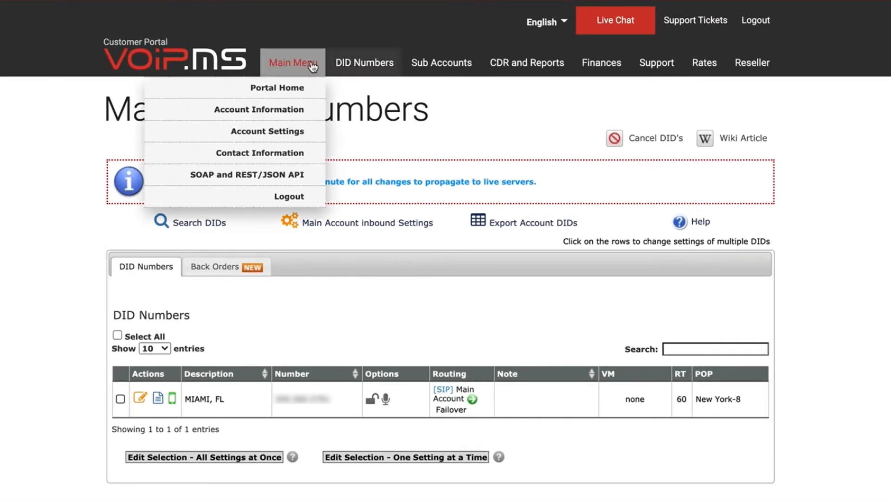
pyautogui.moveTo(272, 131)
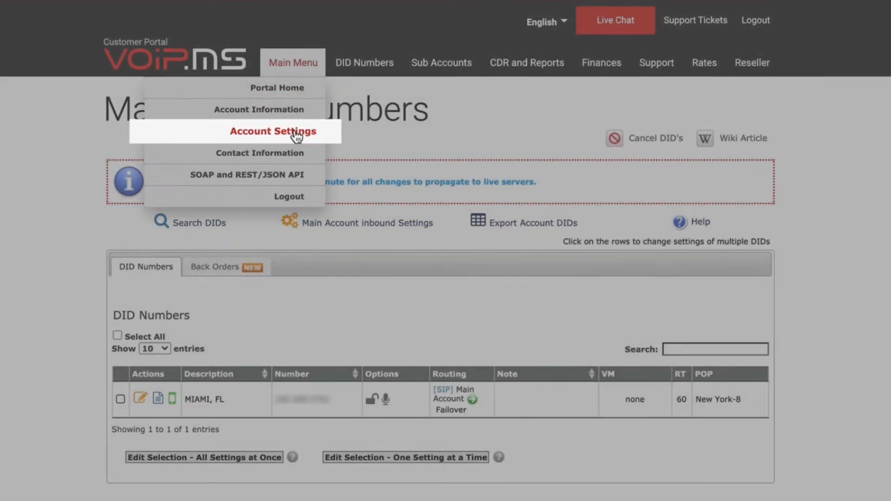
# In Account Settings General, set CallerID Number to 'Use one of my DIDs' and apply
pyautogui.click(272, 131)
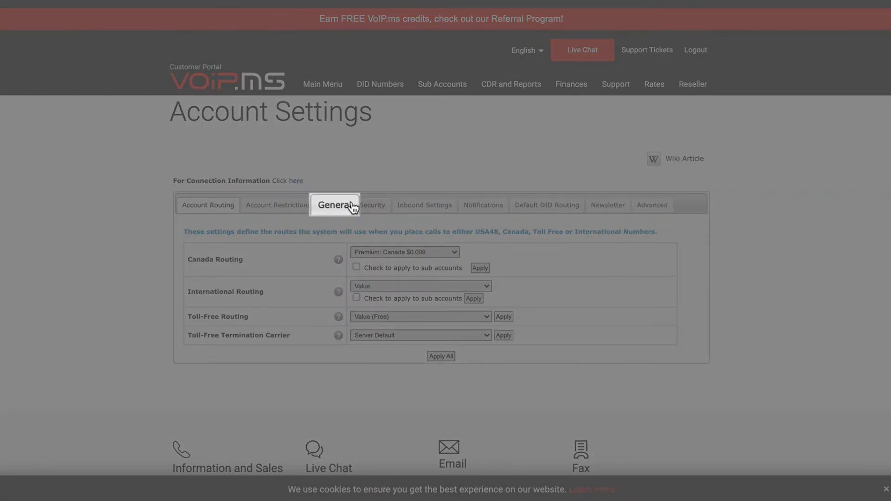
pyautogui.click(334, 205)
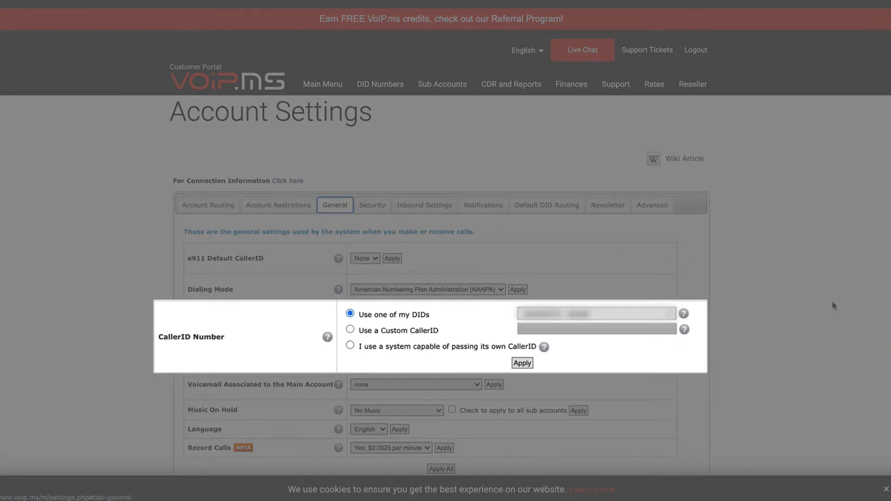
pyautogui.moveTo(670, 323)
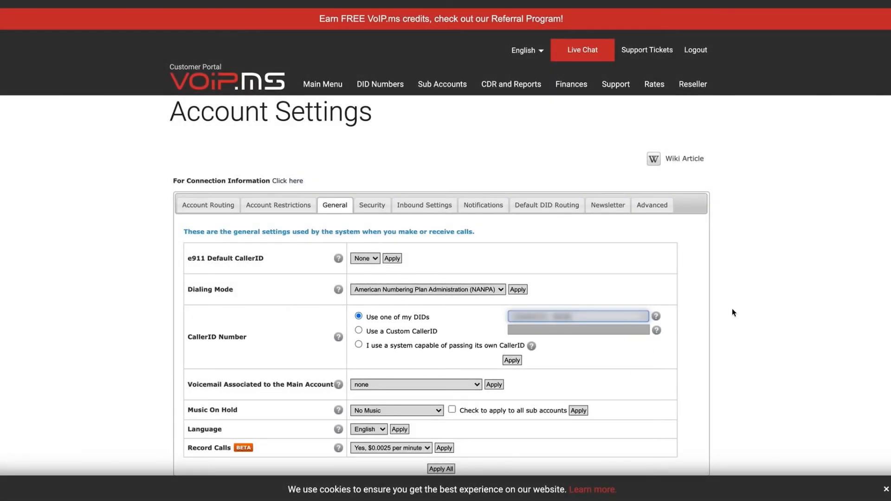
pyautogui.click(441, 469)
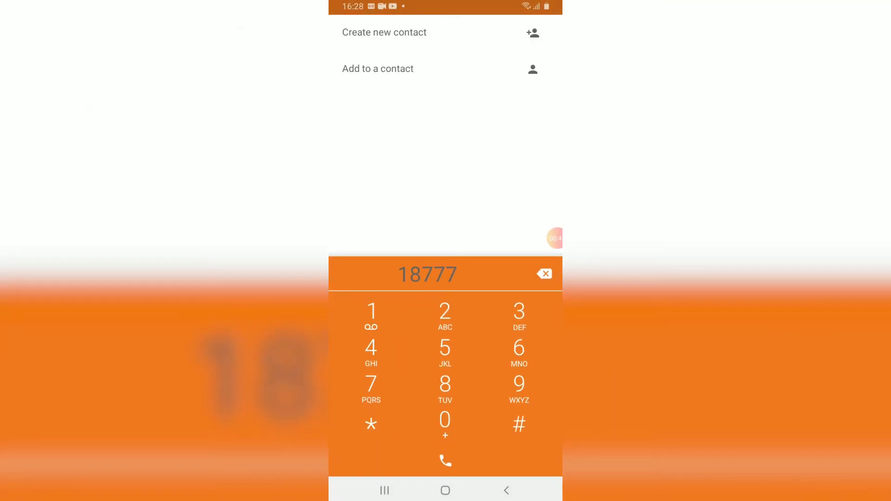
pyautogui.click(445, 460)
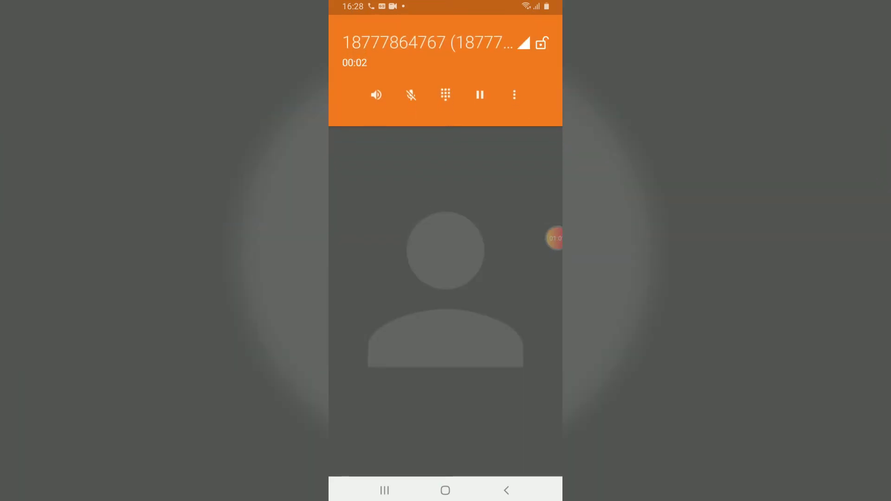